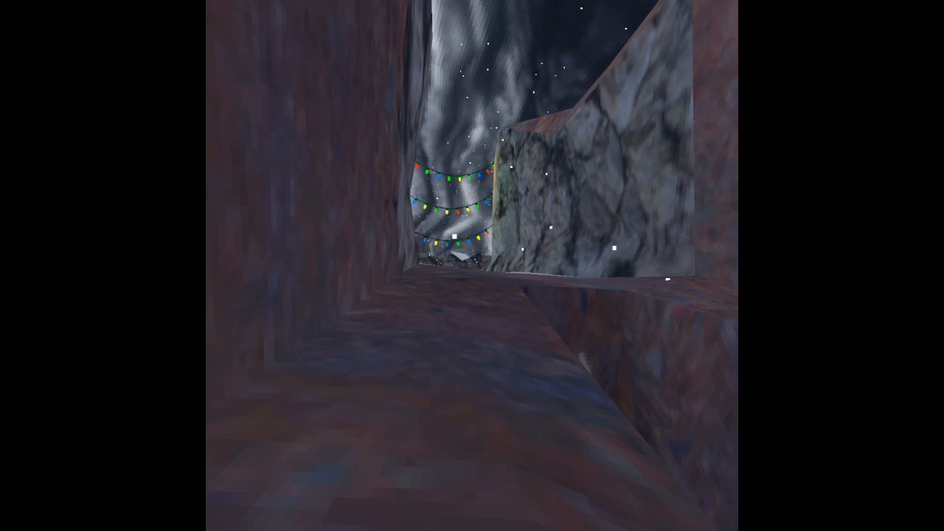
mouse_move(472, 266)
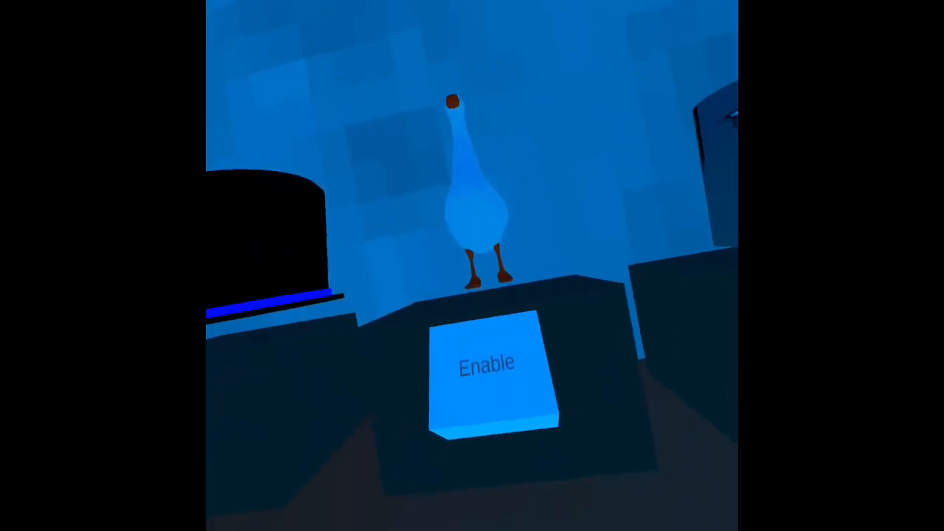
Switch the goose cosmetic's Enable button to Disable at the cosmetics stand
click(487, 376)
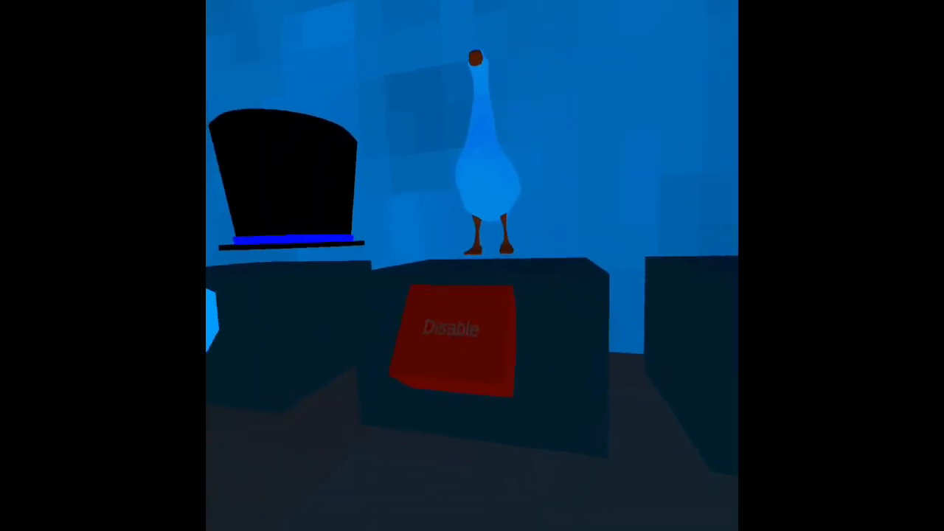